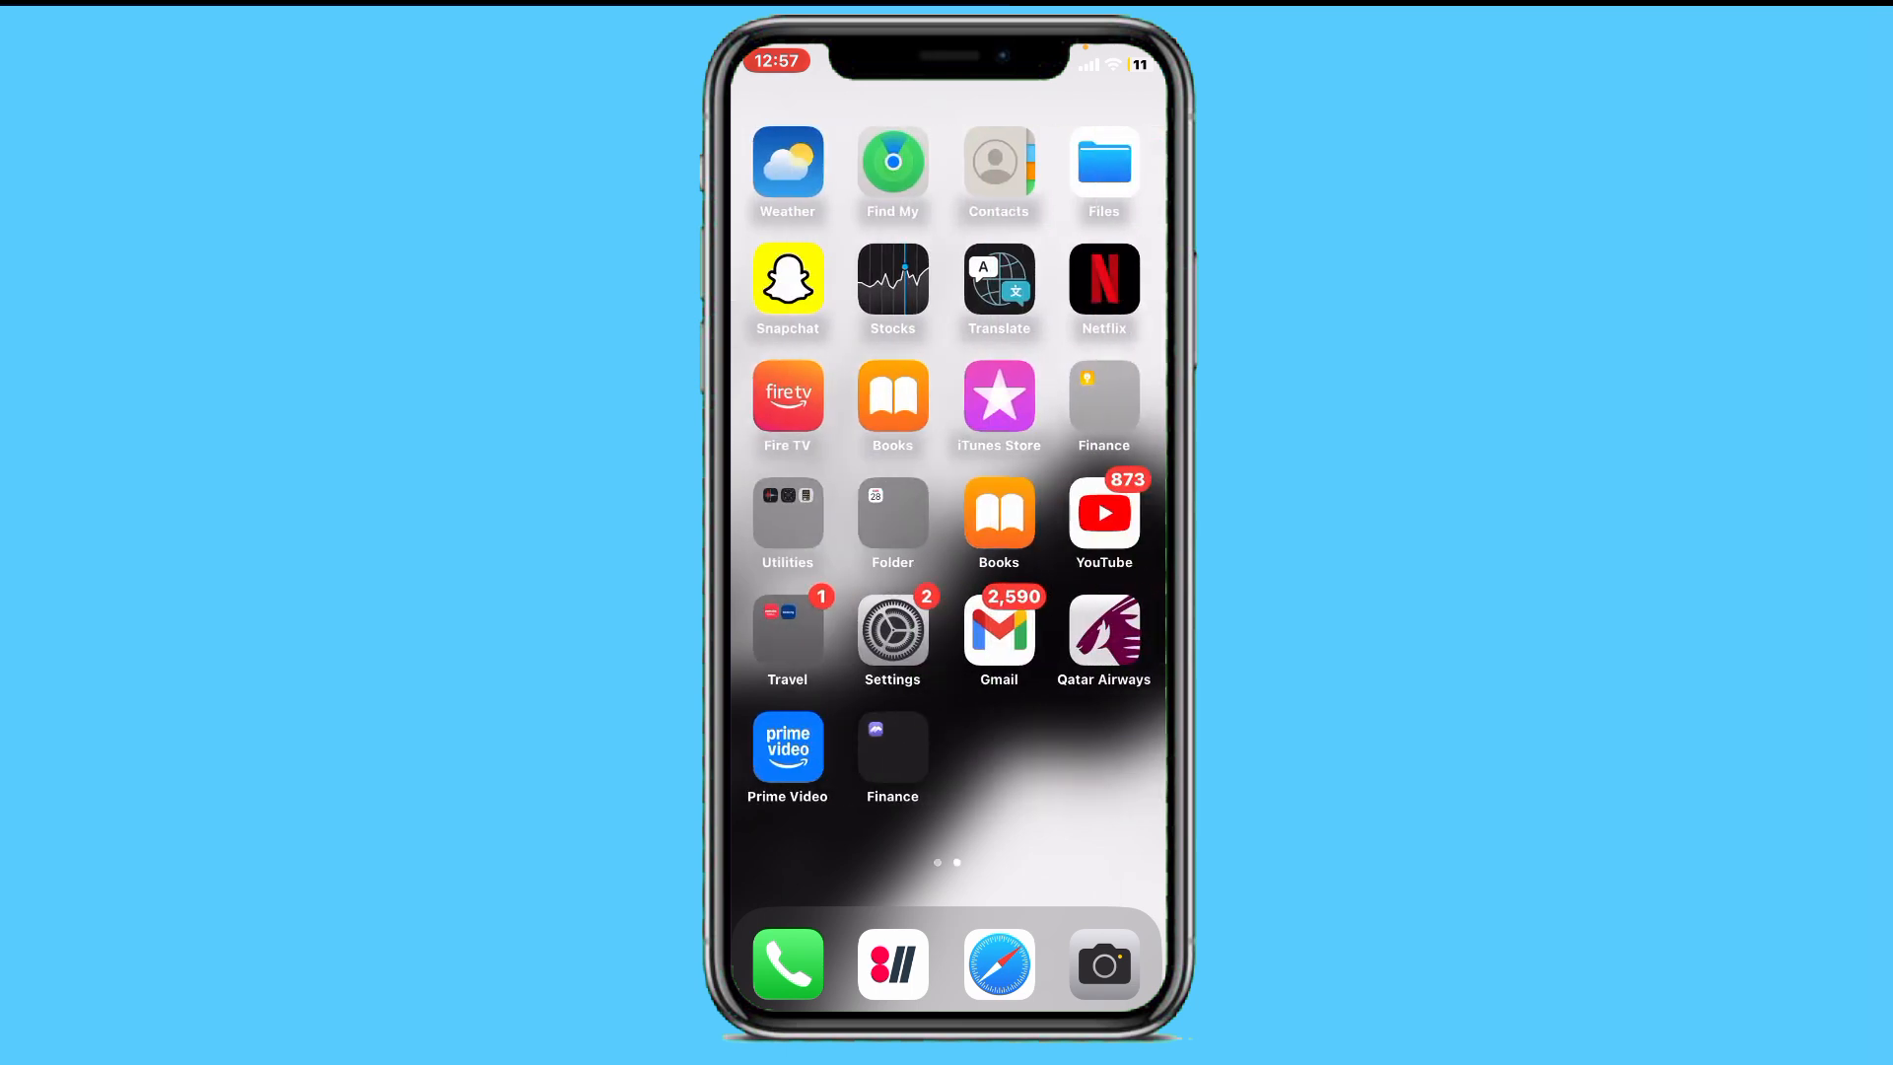
# - Launch Settings from the Home Screen and scroll slightly down its main list
pyautogui.click(891, 629)
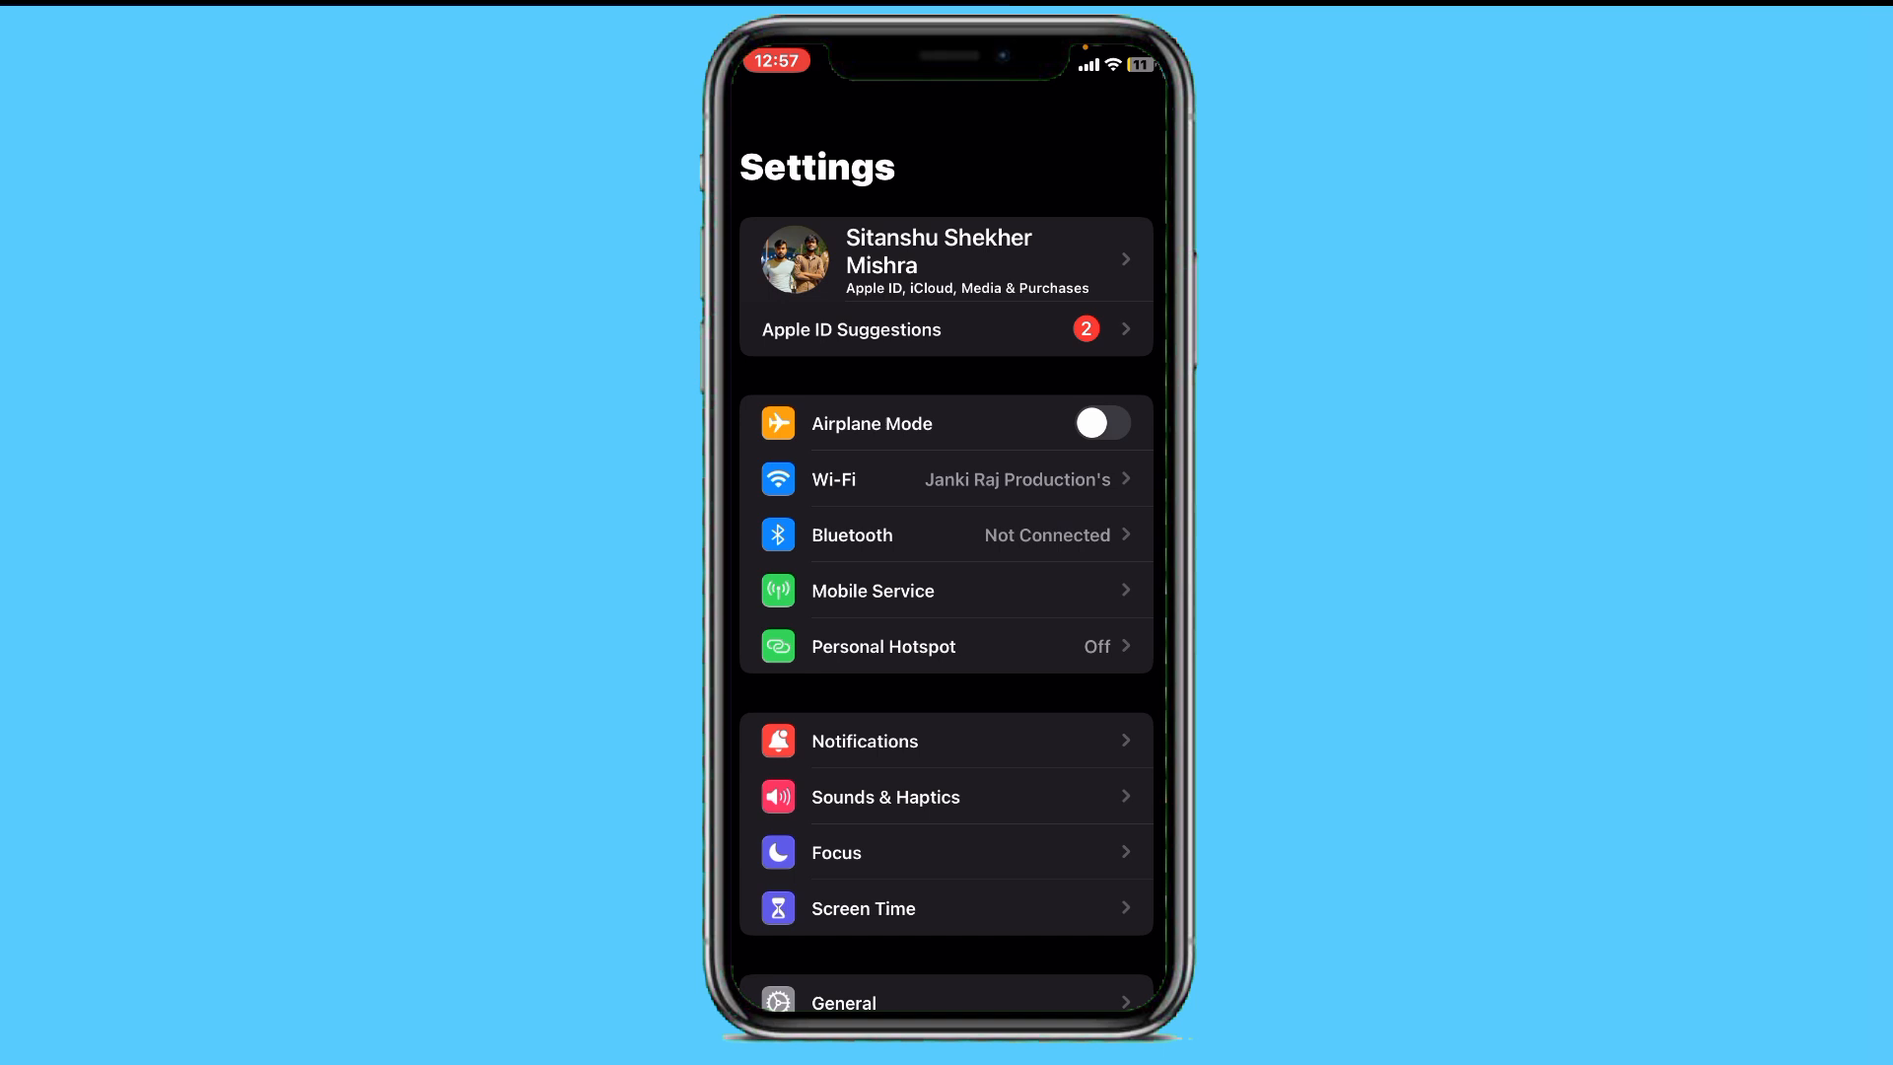
pyautogui.scroll(-3)
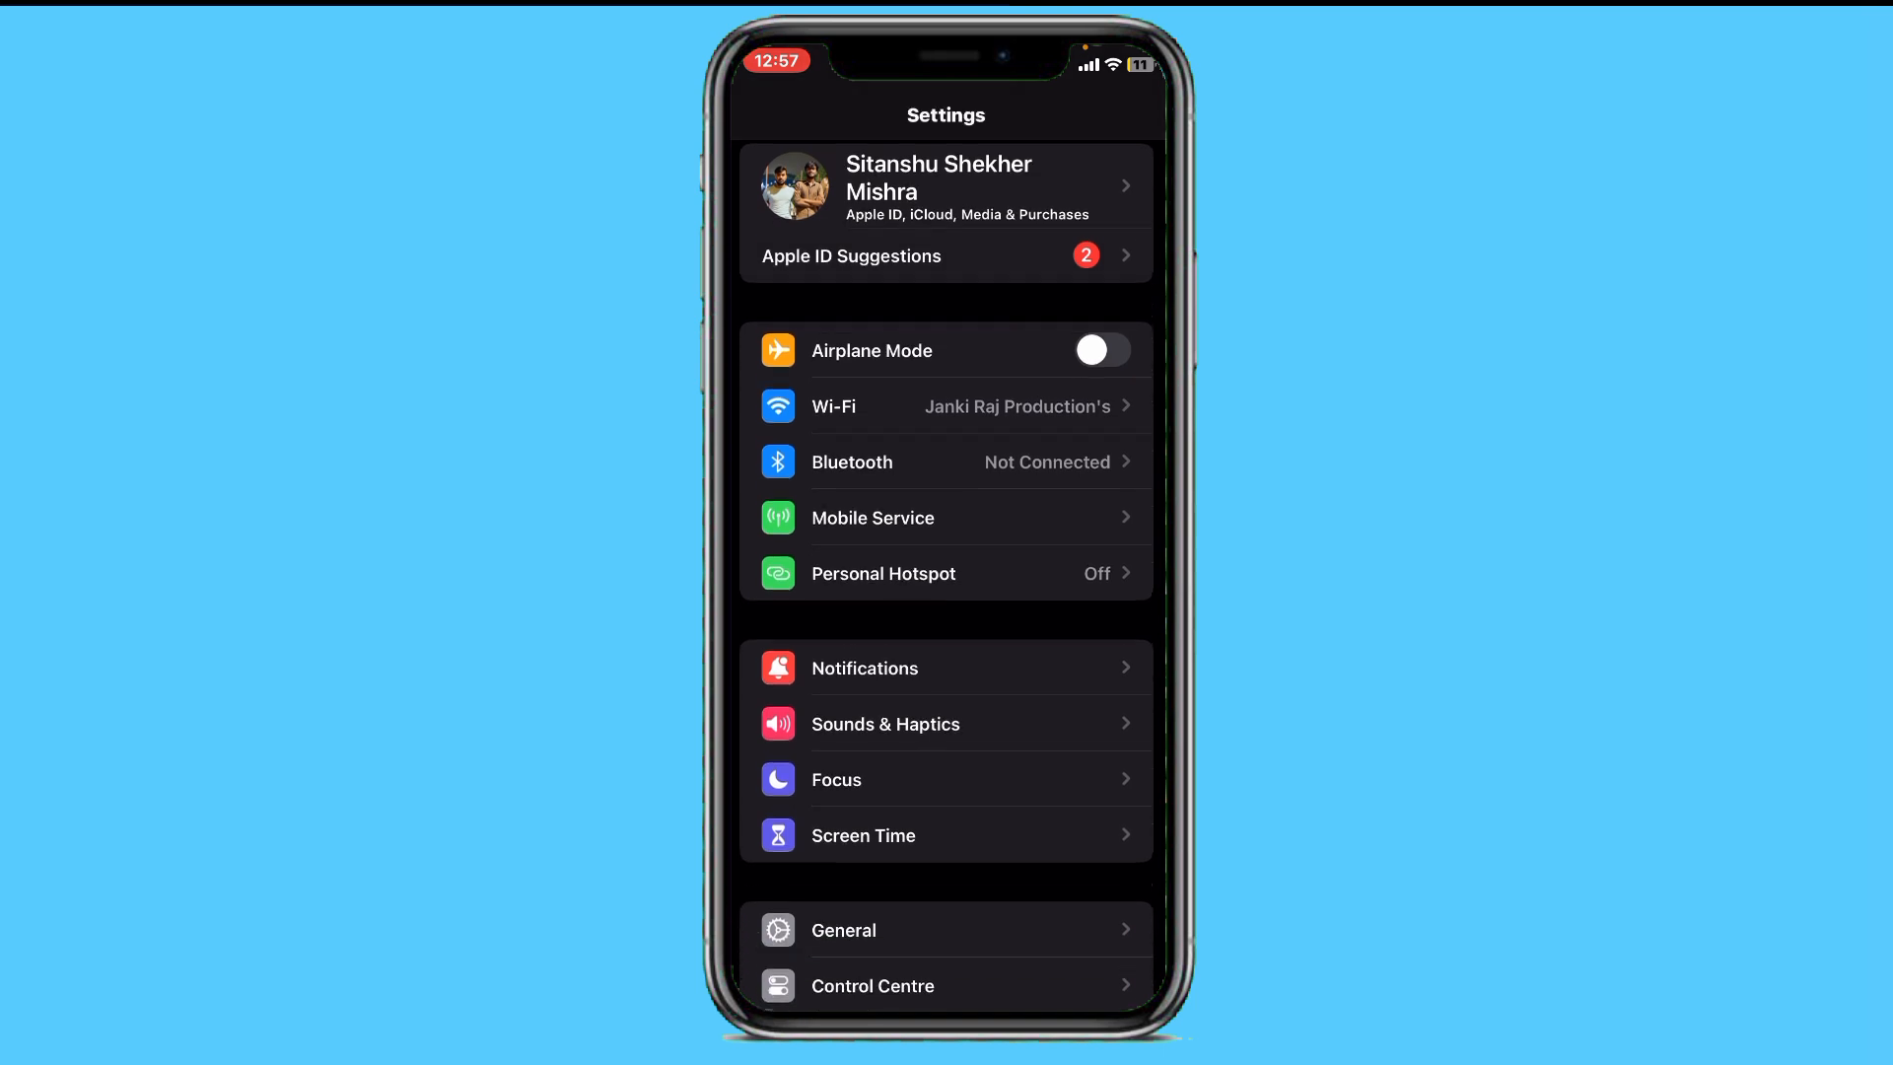
# - In Sounds & Haptics, check the Haptics options, then drag Ringtone and Alerts volume to minimum
pyautogui.click(885, 724)
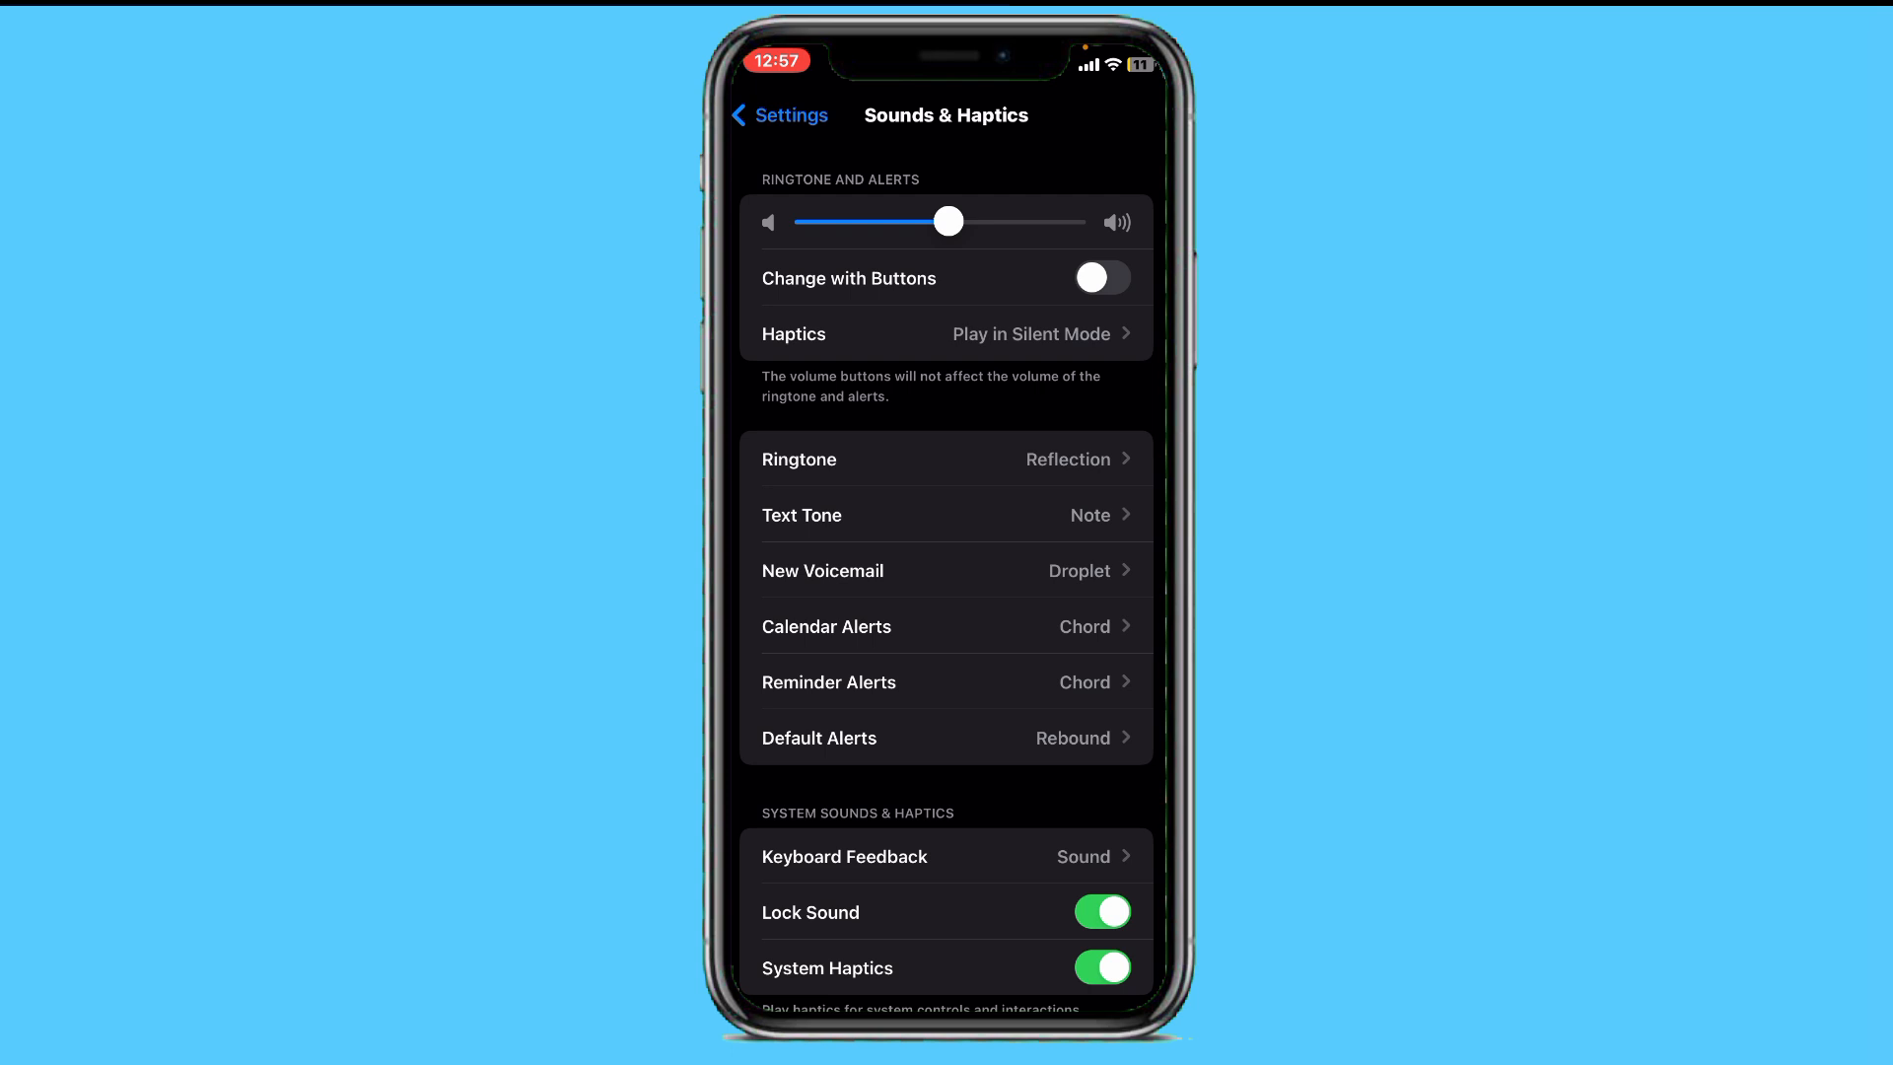
pyautogui.click(947, 333)
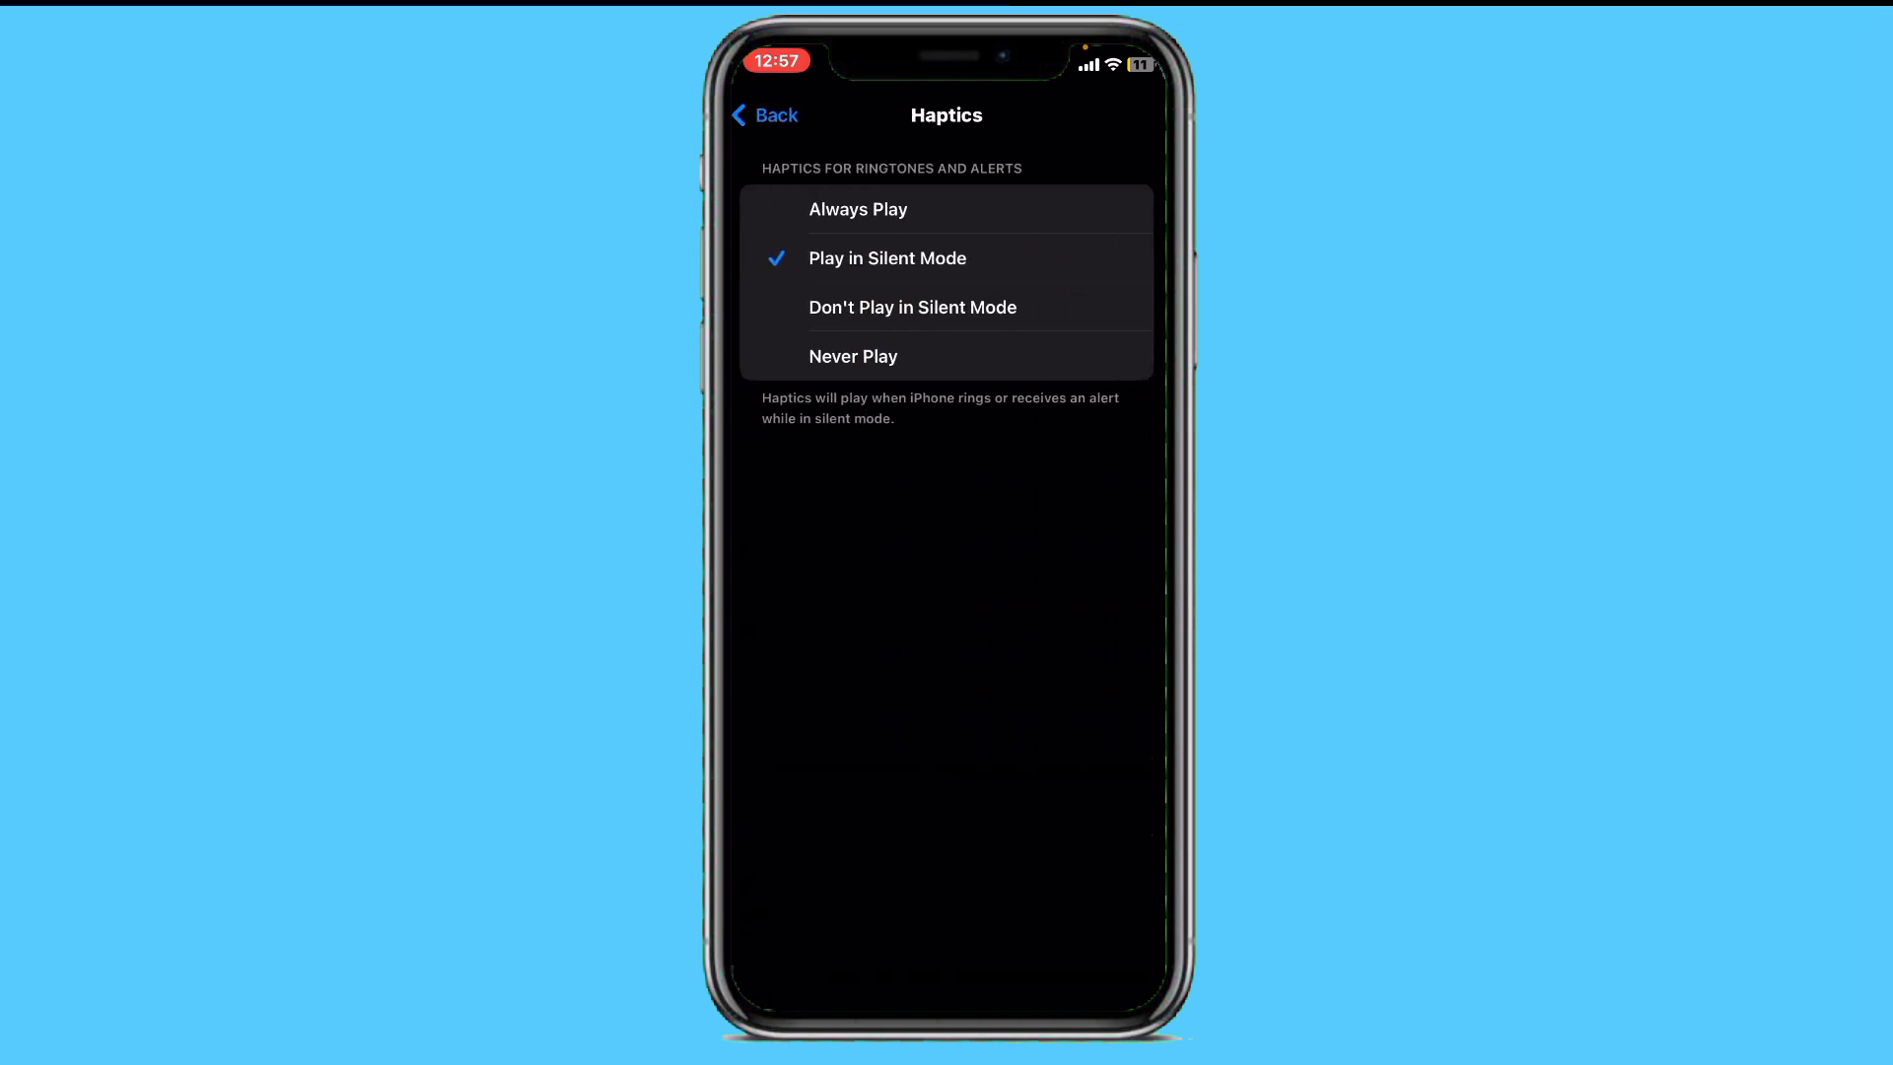
pyautogui.click(767, 115)
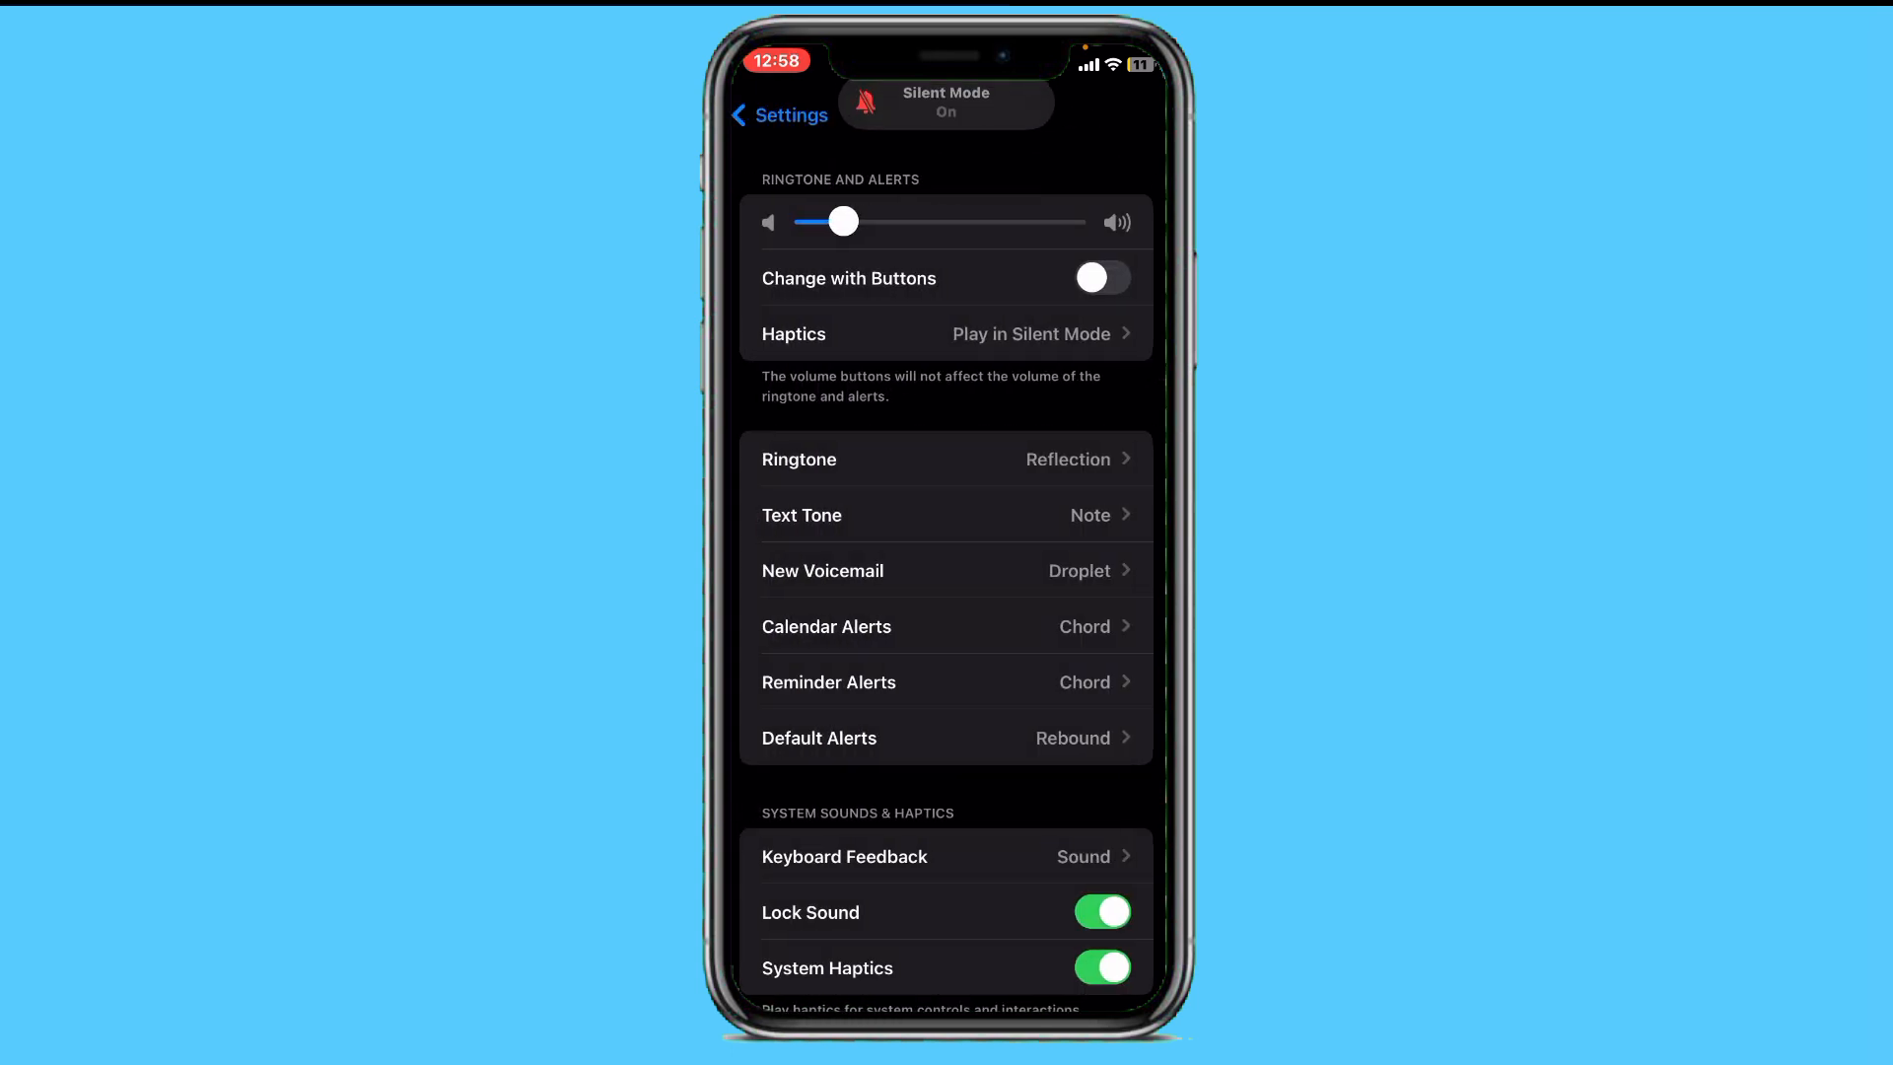
pyautogui.moveTo(842, 221); pyautogui.dragTo(809, 221)
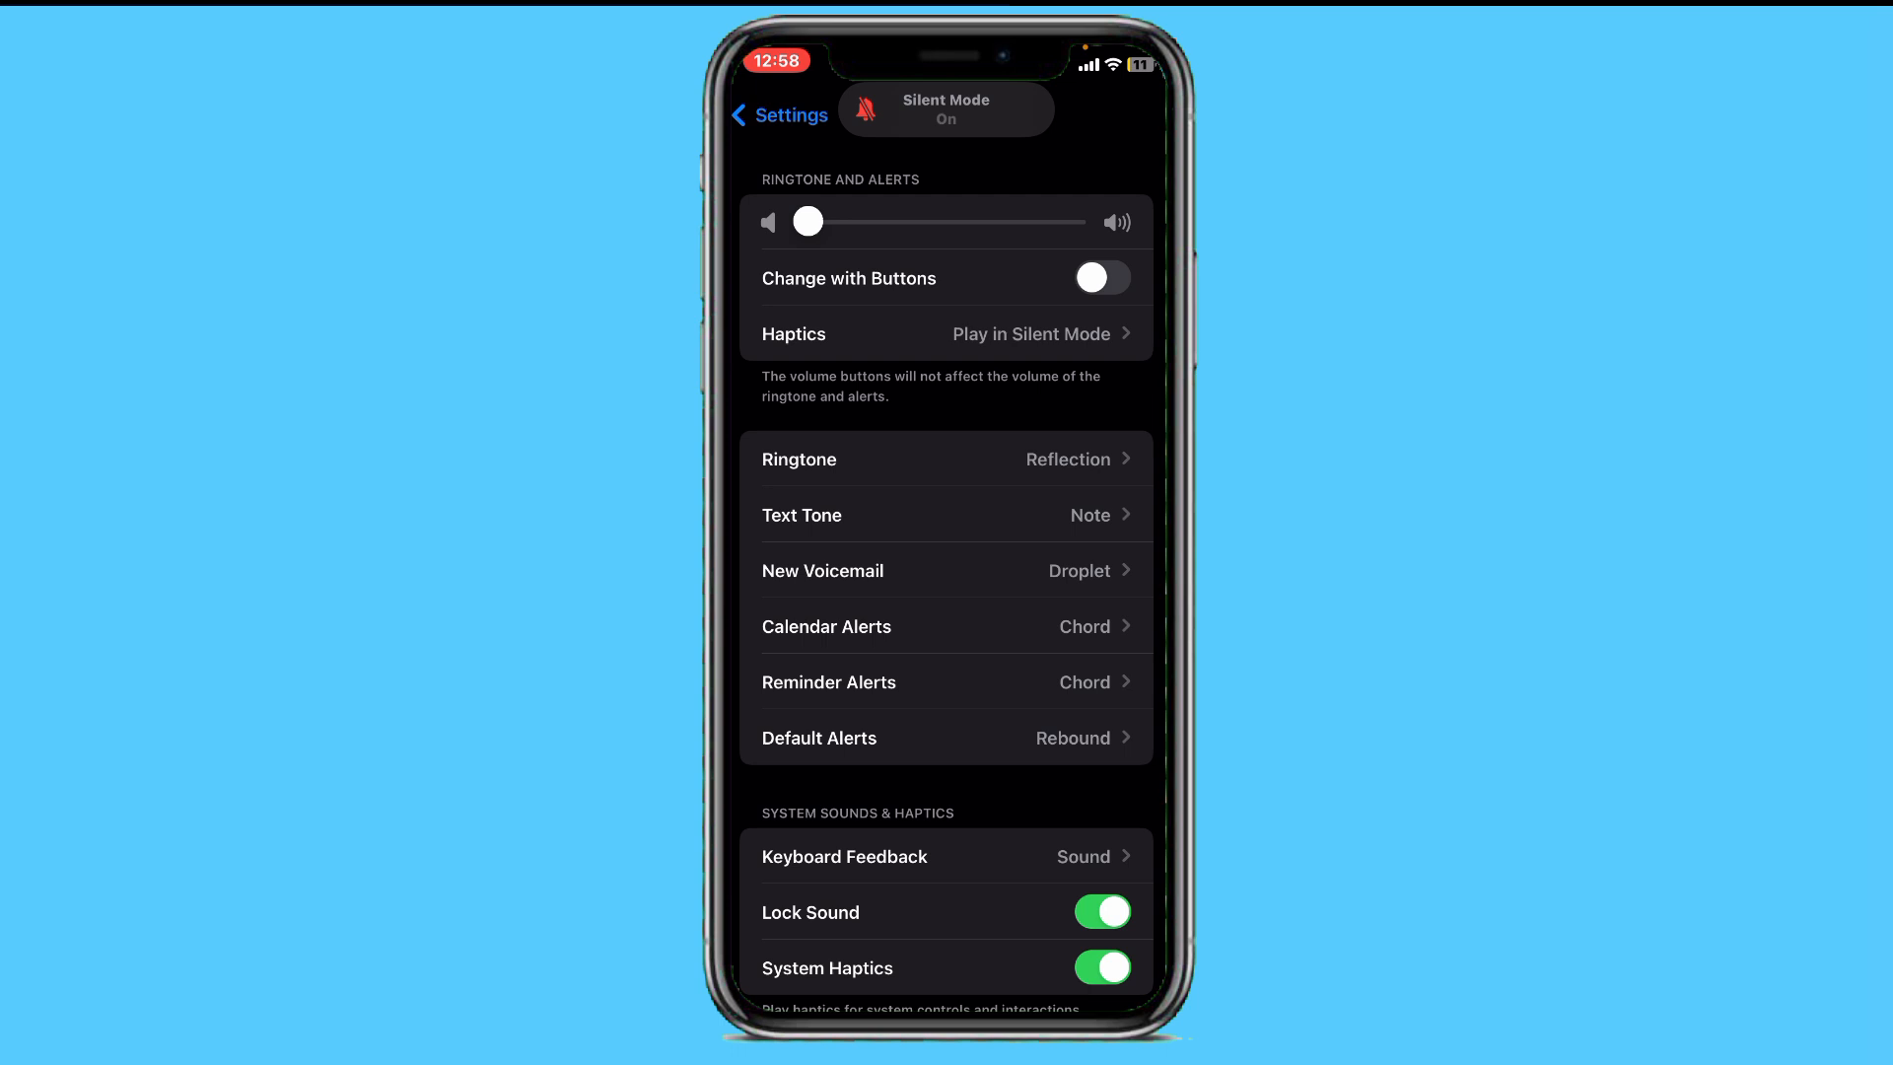